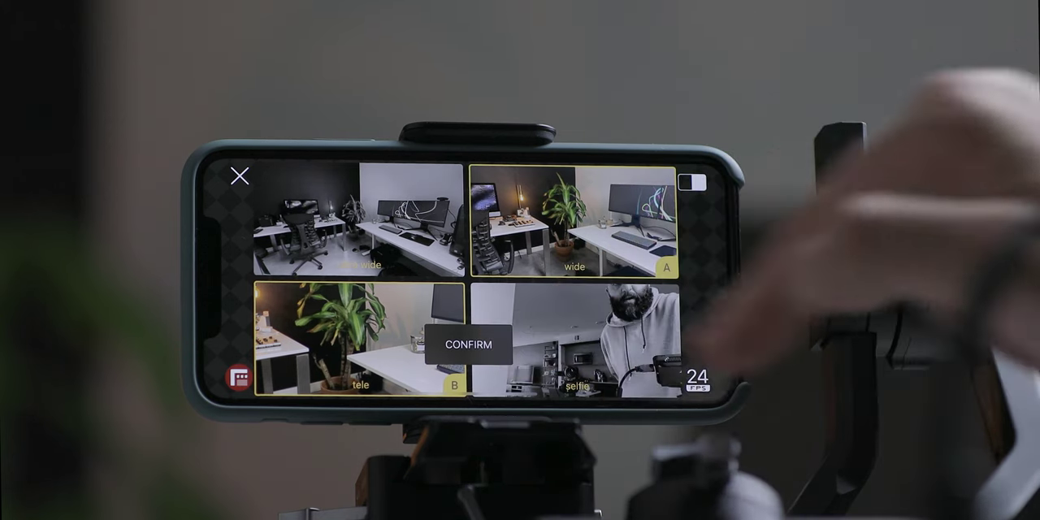
Confirm the wide (A) and tele (B) lens pair to show the split-screen preview.
left_click(468, 345)
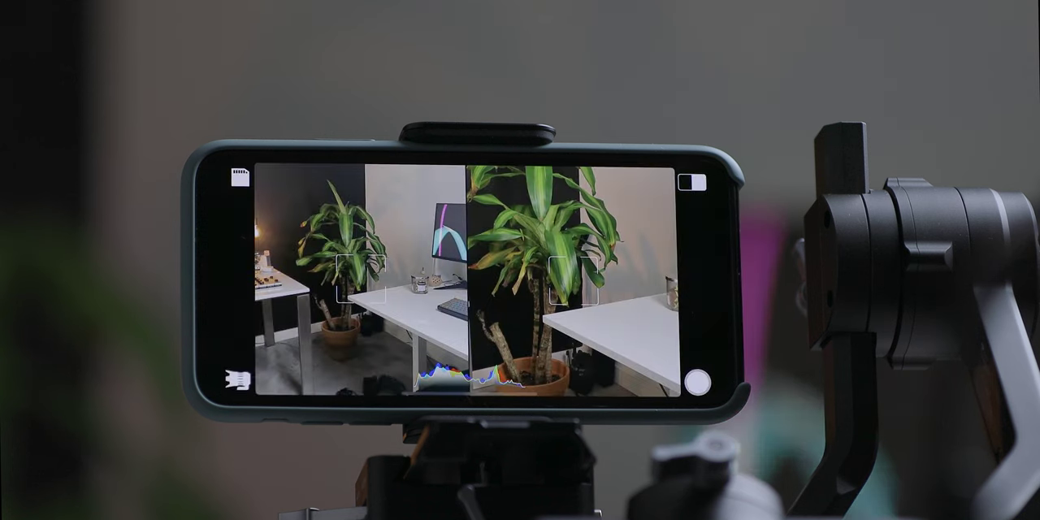